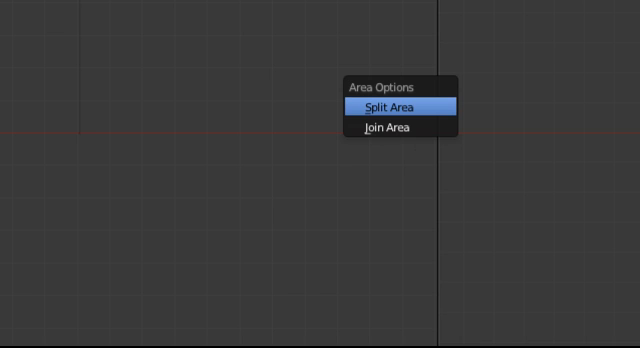
Split the 3D view into two areas and make one a UV/Image Editor.
{"action": "left_click", "coordinate": [389, 106]}
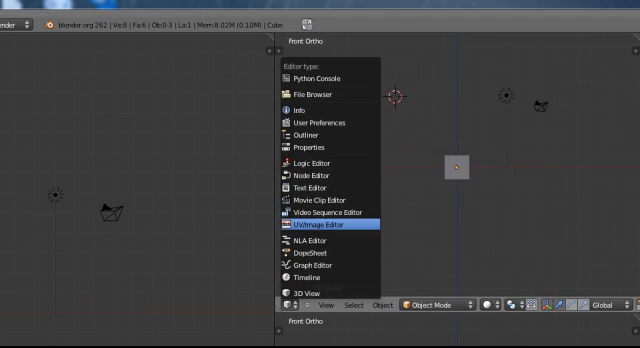
{"action": "left_click", "coordinate": [320, 224]}
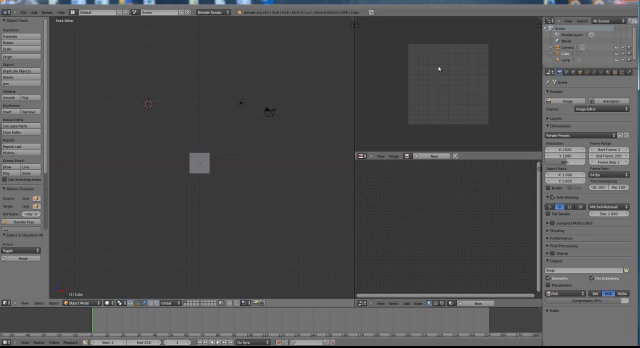
{"action": "mouse_move", "coordinate": [483, 141]}
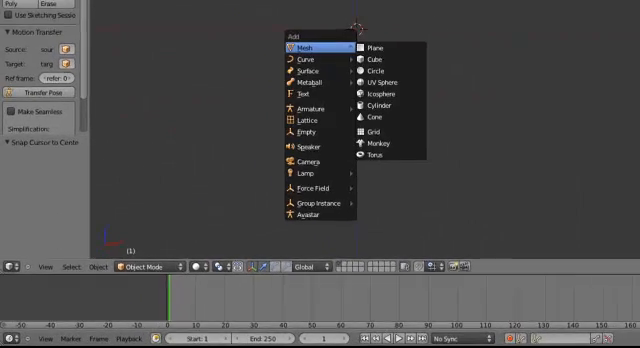
{"action": "mouse_move", "coordinate": [375, 47]}
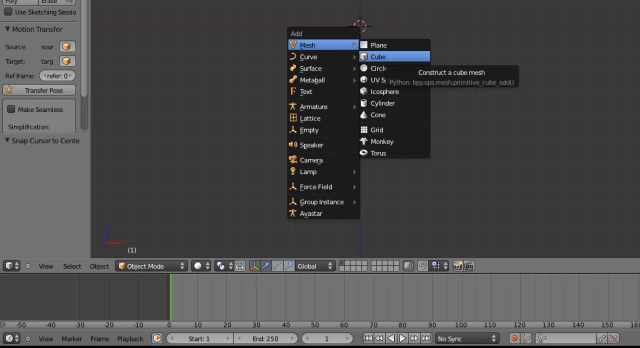
Add a Mesh > Cube object to the empty scene.
{"action": "left_click", "coordinate": [378, 54]}
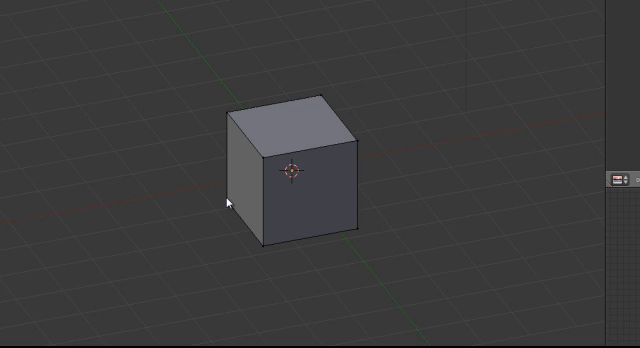
Select the cube in the 3D viewport.
{"action": "left_click", "coordinate": [300, 175]}
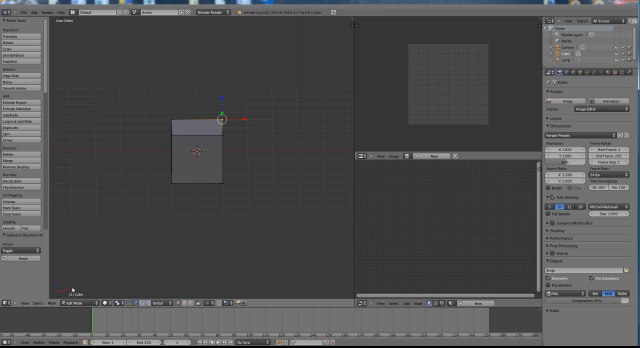
{"action": "mouse_move", "coordinate": [133, 216]}
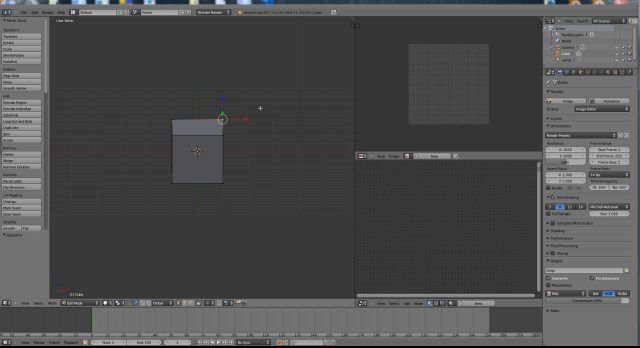
{"action": "mouse_move", "coordinate": [256, 48]}
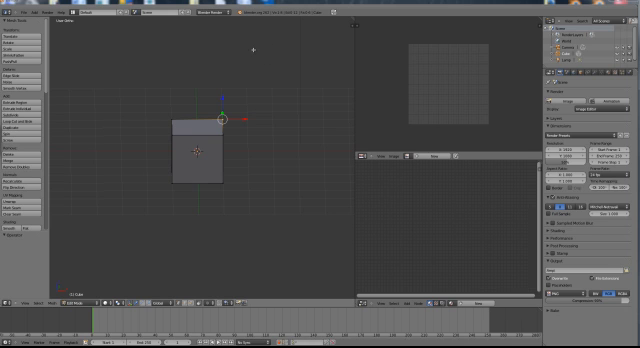
{"action": "mouse_move", "coordinate": [189, 145]}
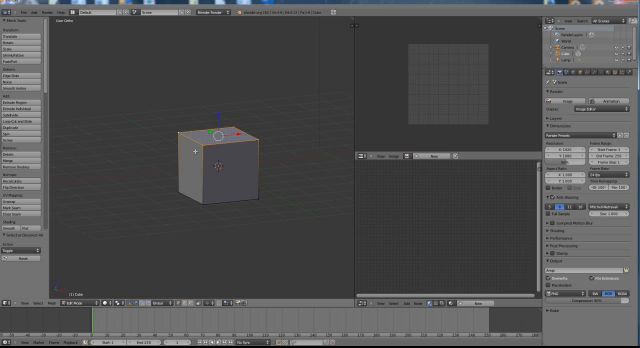
{"action": "mouse_move", "coordinate": [117, 151]}
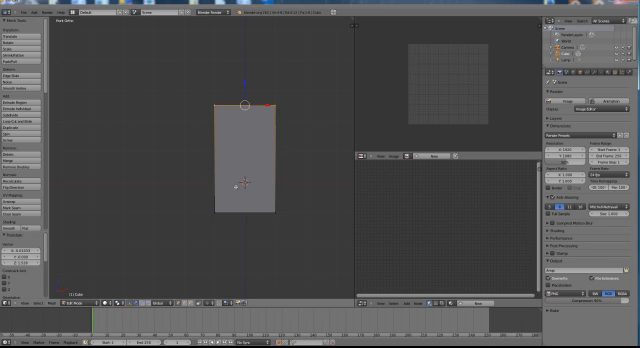
{"action": "mouse_move", "coordinate": [148, 169]}
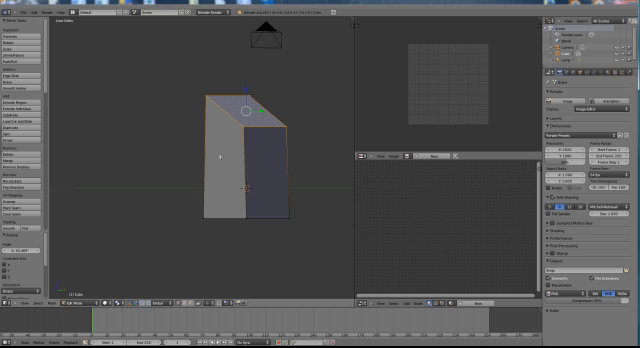
{"action": "mouse_move", "coordinate": [262, 247]}
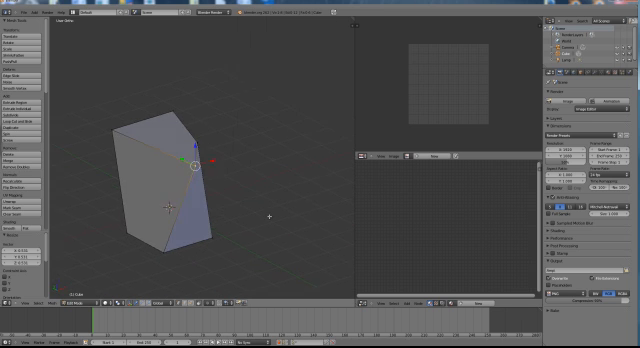
Bring up the Delete menu for the selected corner vertex.
{"action": "key", "text": "x"}
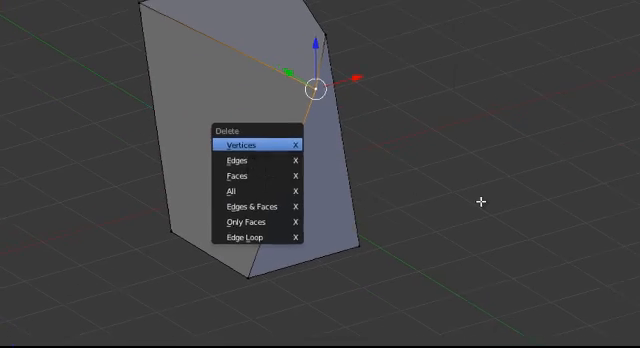